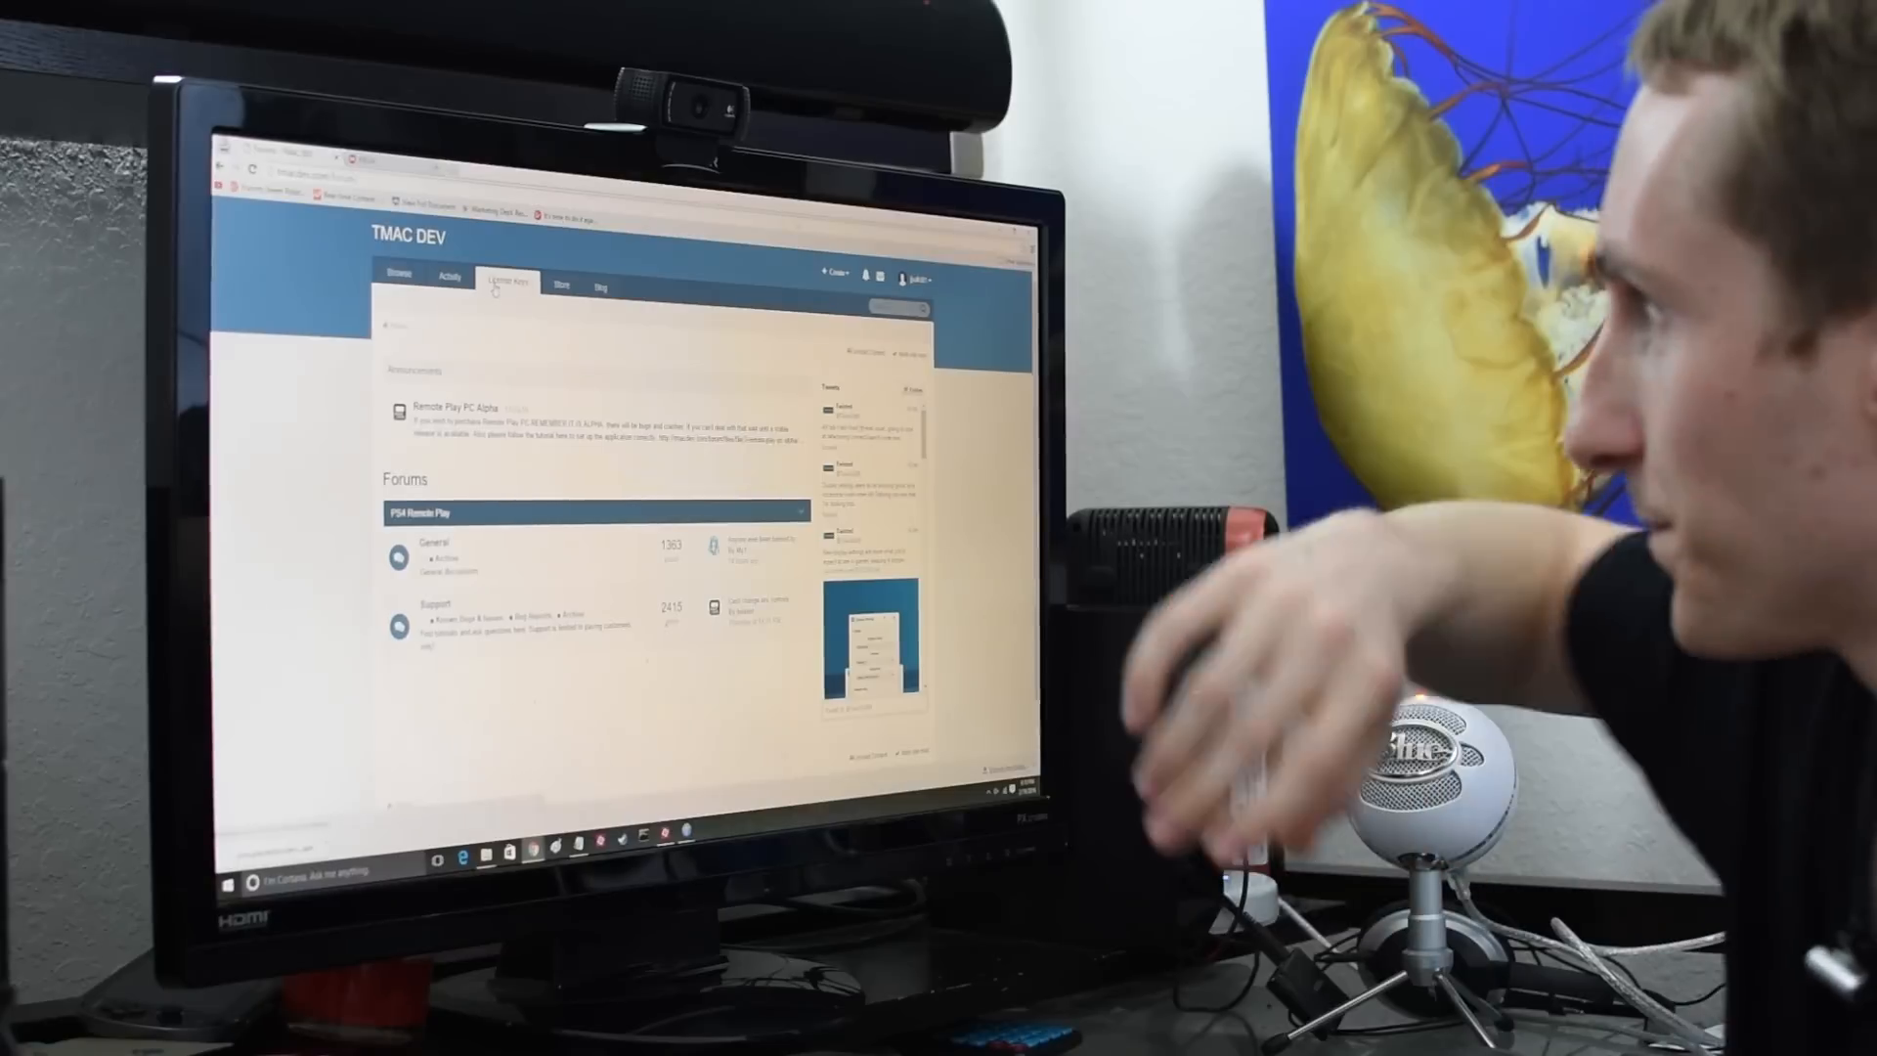
Step: Open the Remote Play PC setup guide from the TMAC DEV forum page
click(405, 273)
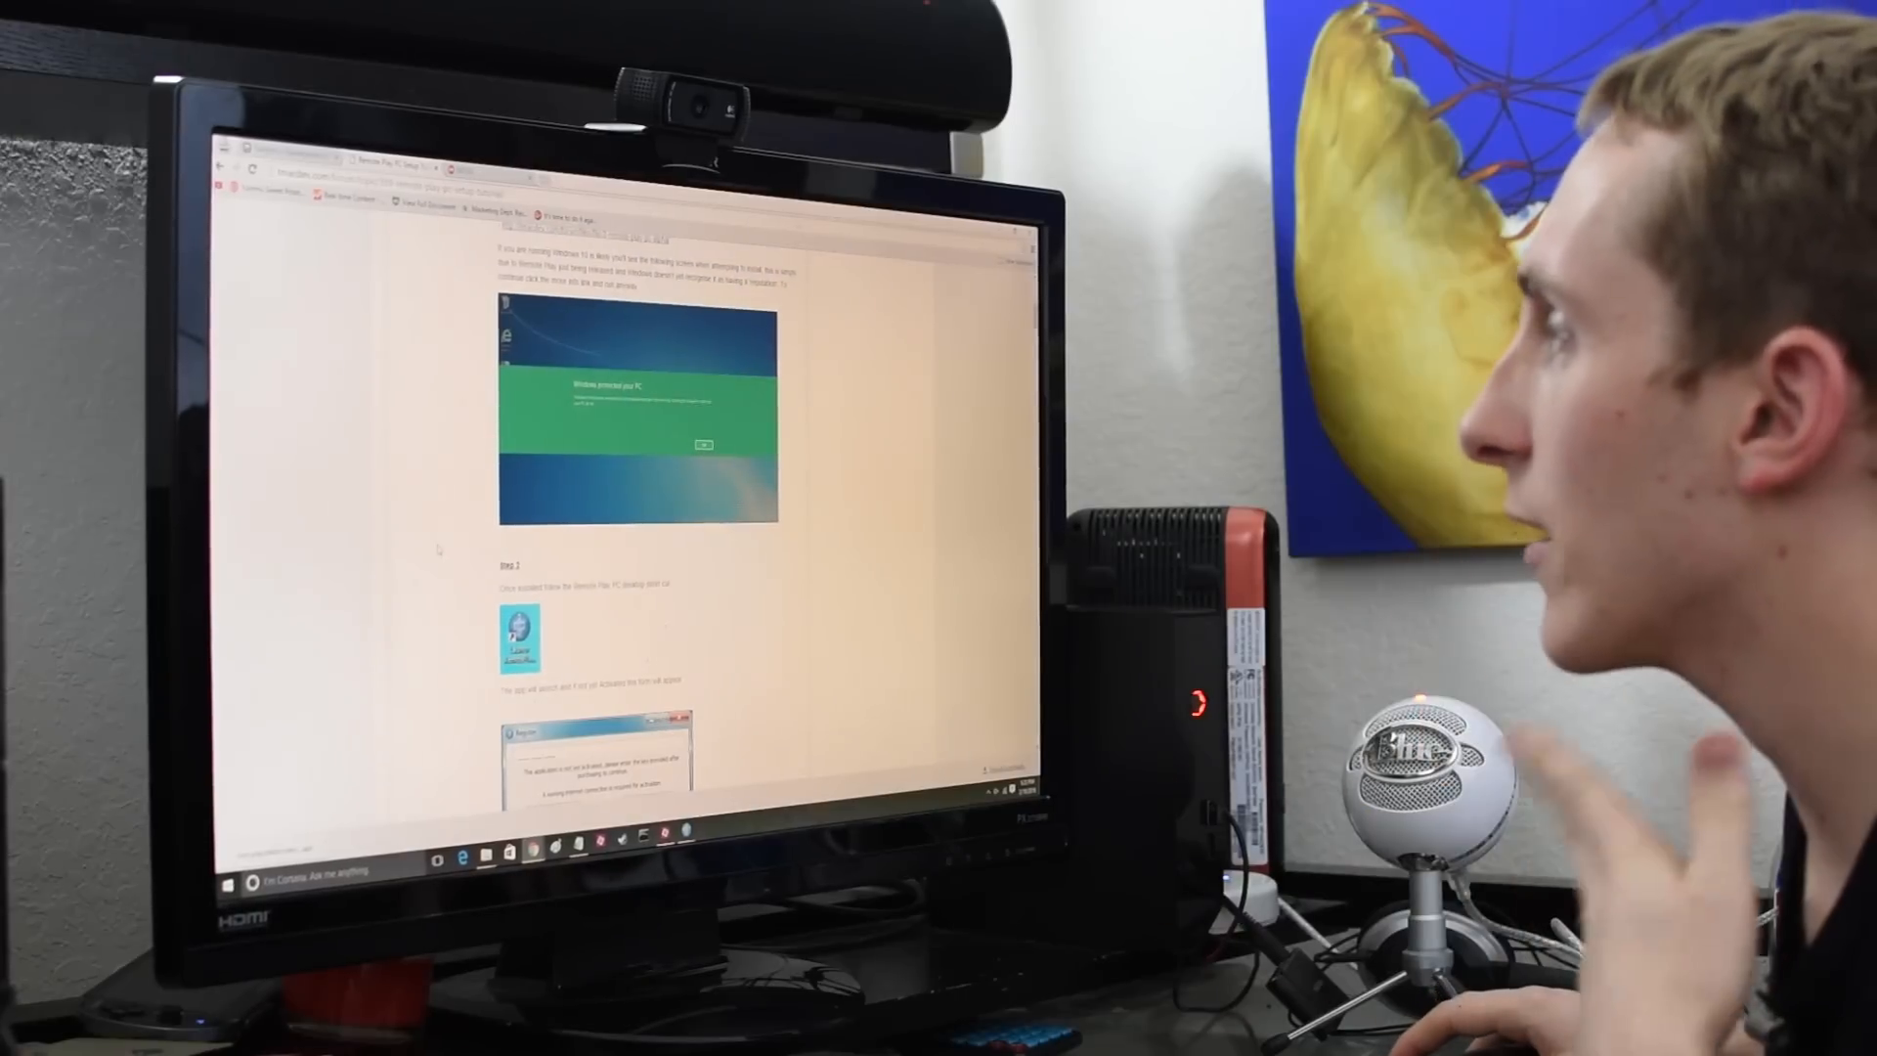
Step: Scroll down to the PS4 Remote Play Connection Settings and Add Device registration steps
scroll(down, 3)
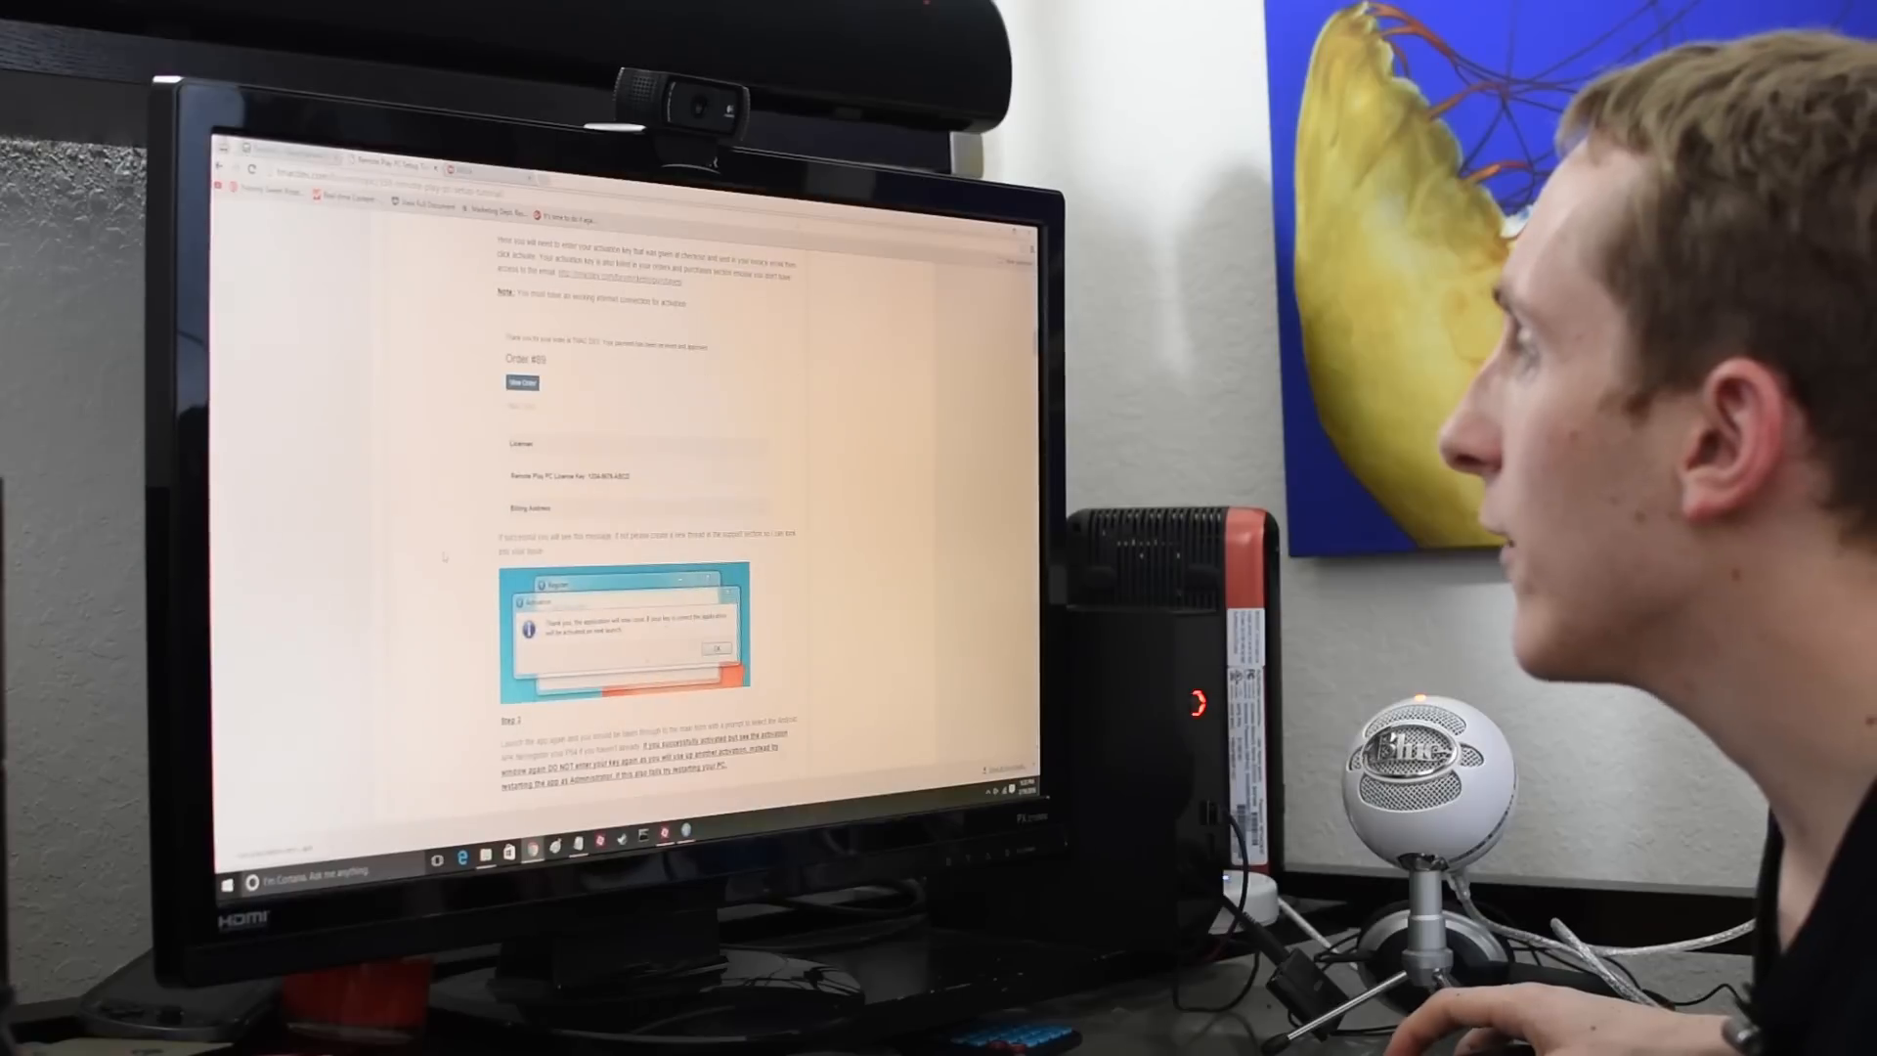
scroll(down, 3)
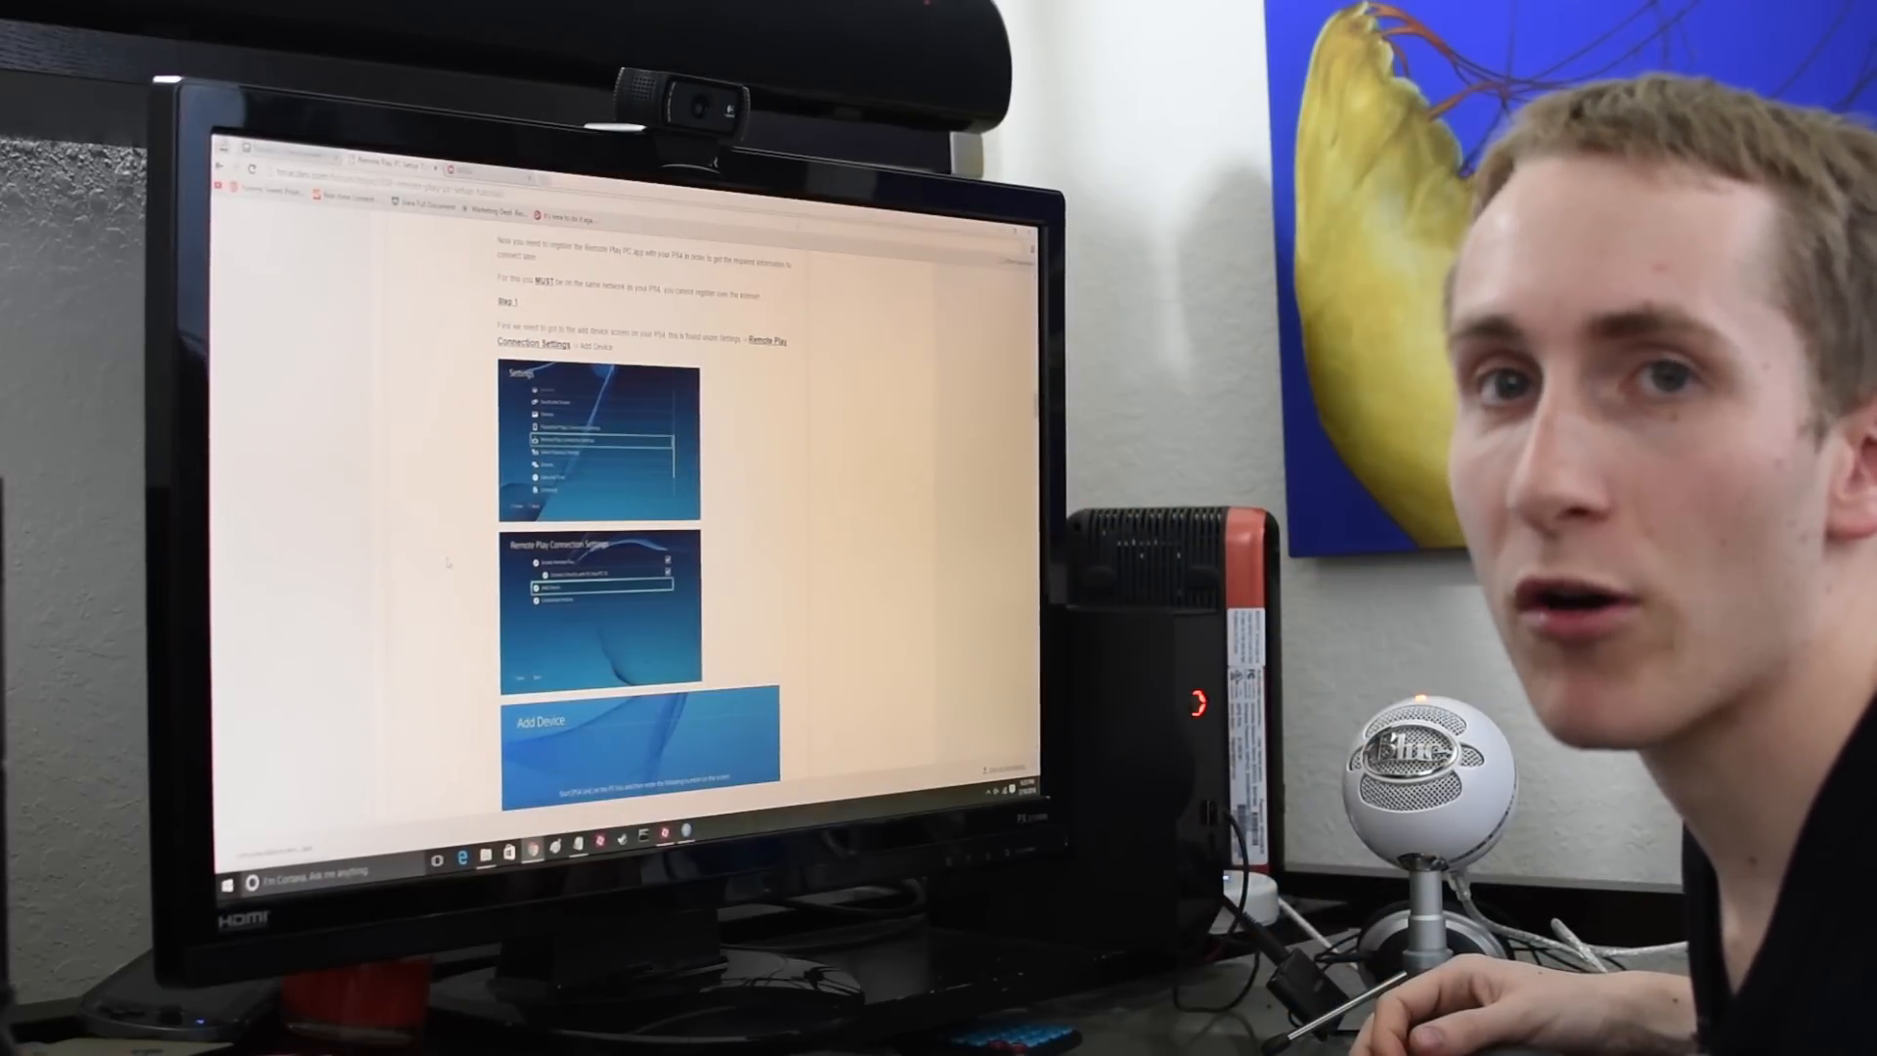
scroll(down, 3)
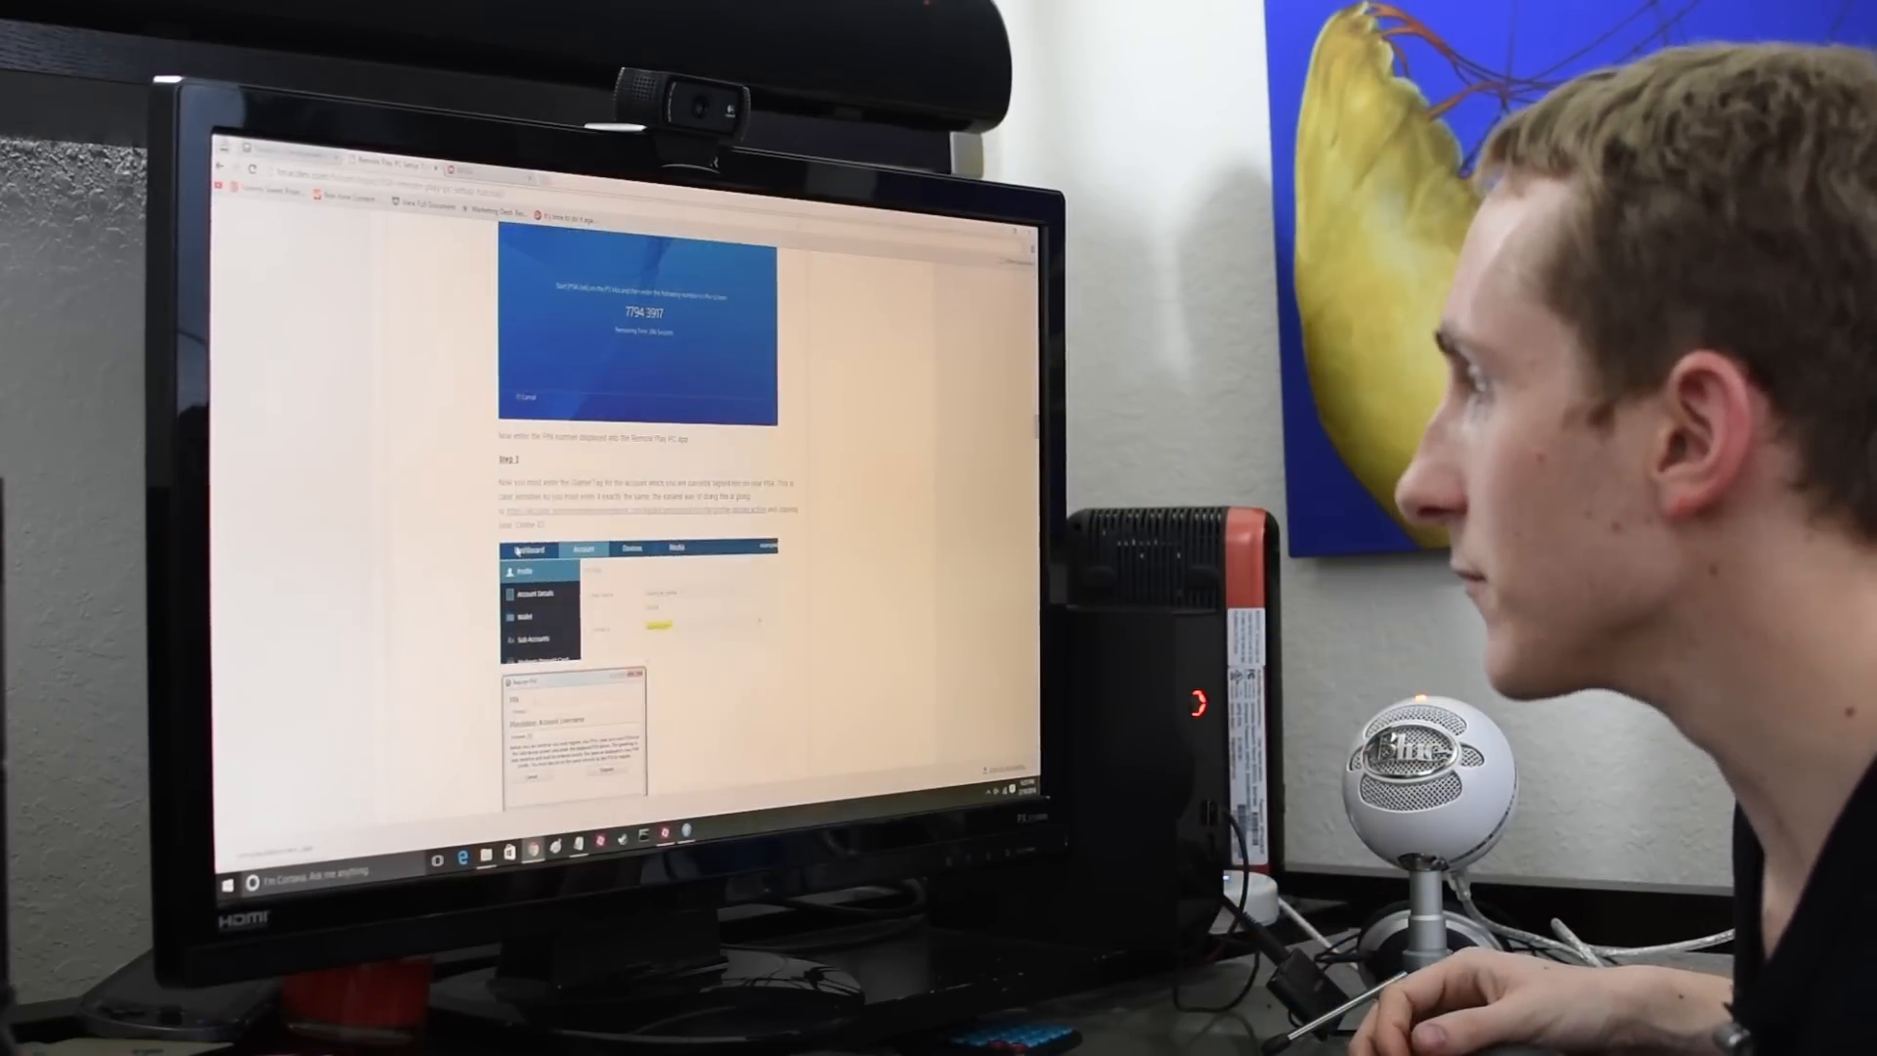